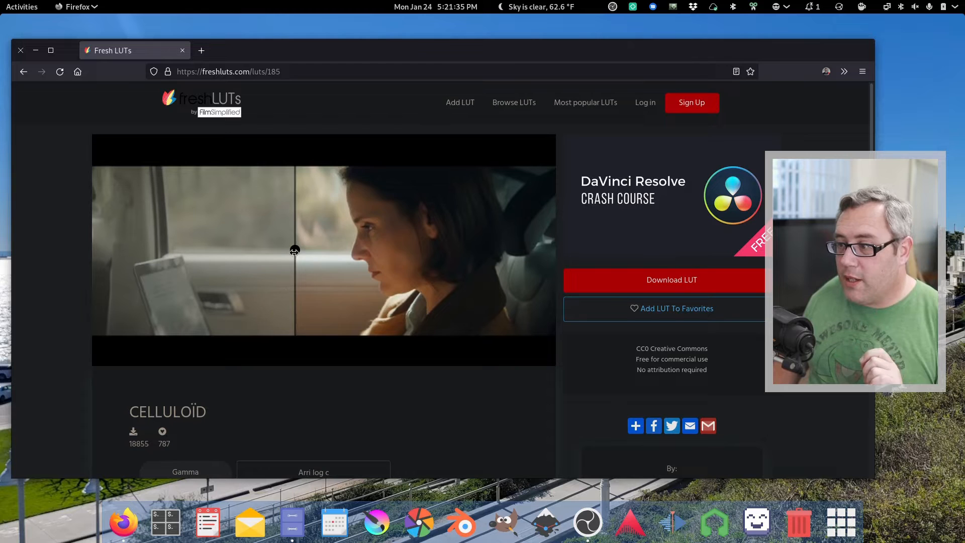
Compare the graded preview, then open the Desktop in Files and preview neutral-lut.png.
drag(294, 249, 475, 250)
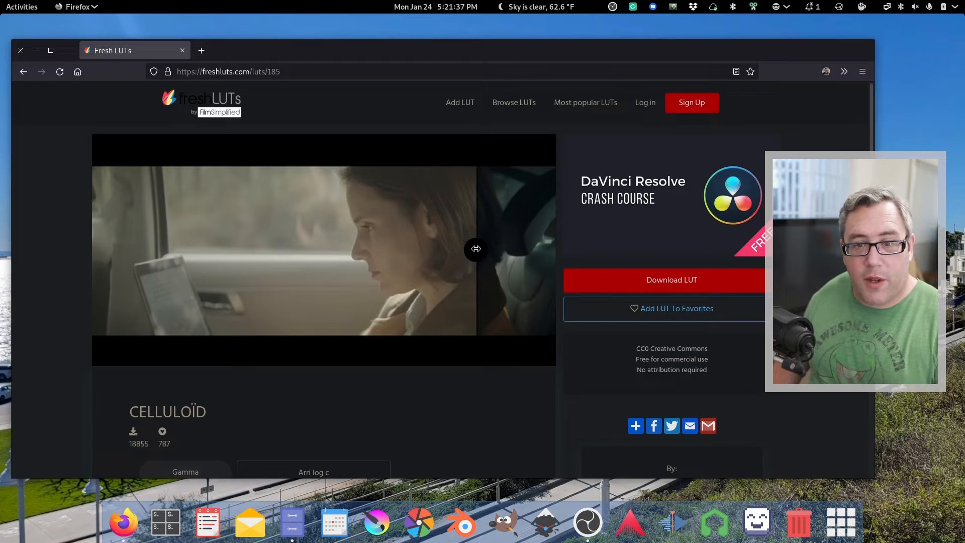
drag(476, 249, 247, 249)
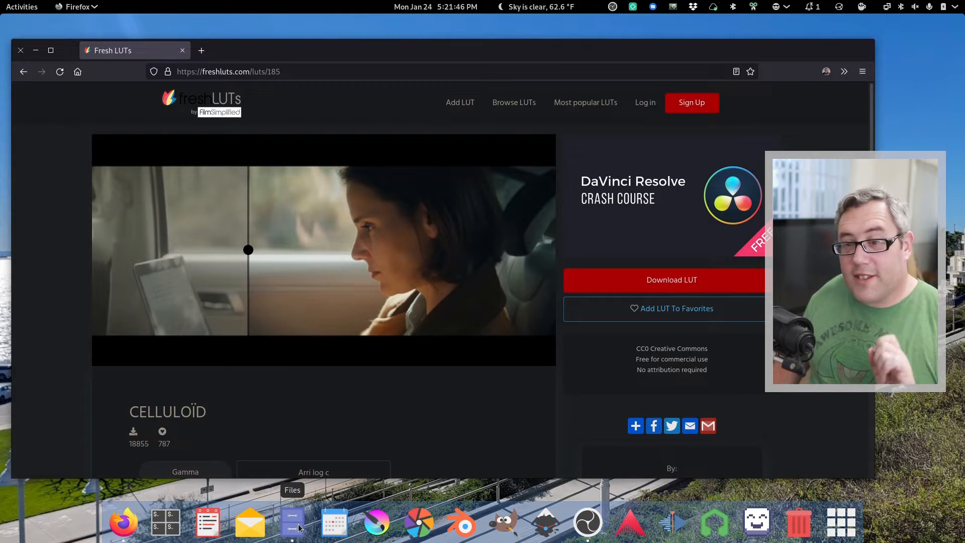
click(291, 523)
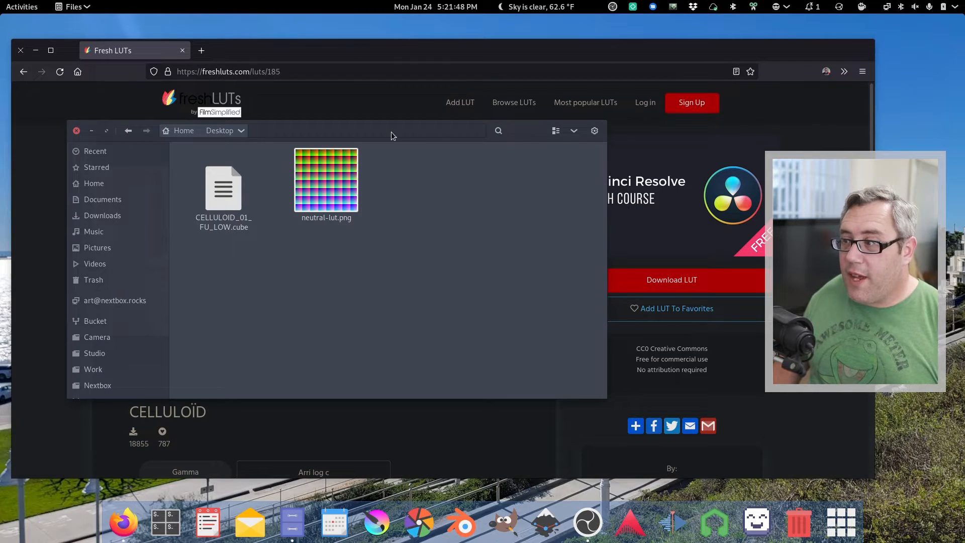
double_click(325, 179)
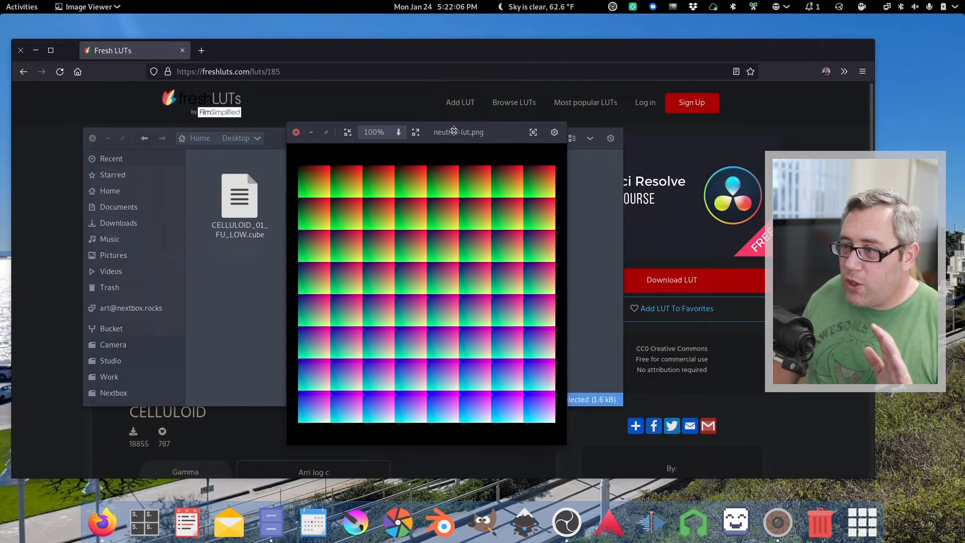
click(296, 132)
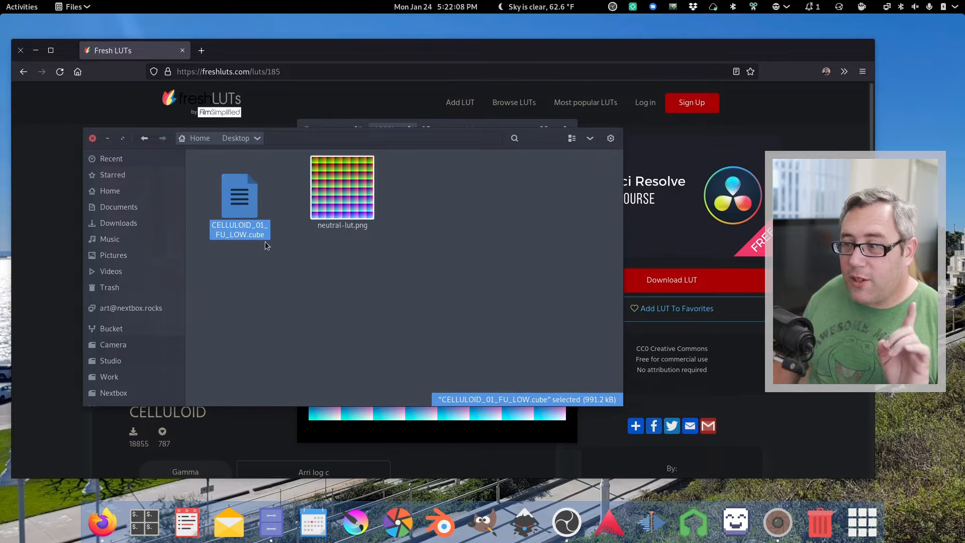
Reopen the neutral-lut.png preview, then select and deselect CELLULOID_01_FU_LOW.cube.
double_click(342, 184)
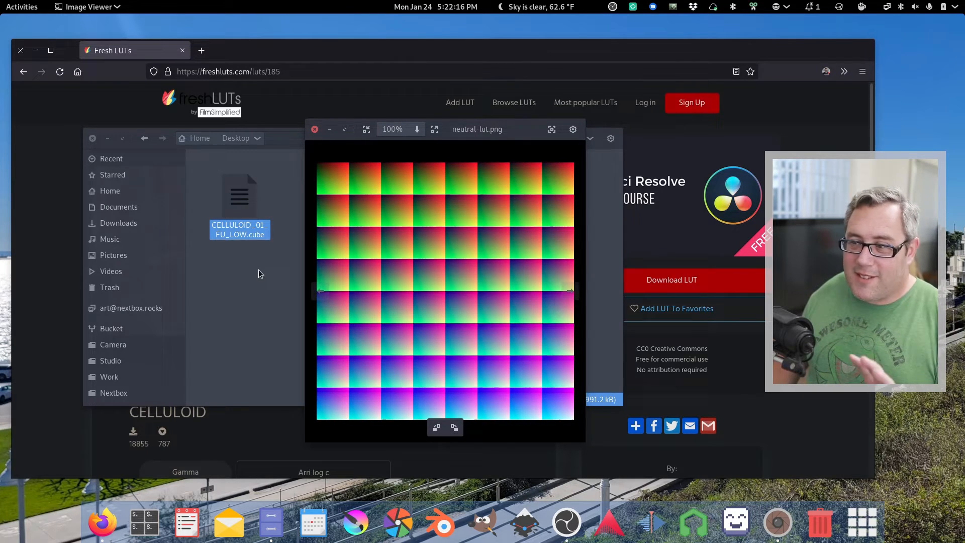
click(315, 129)
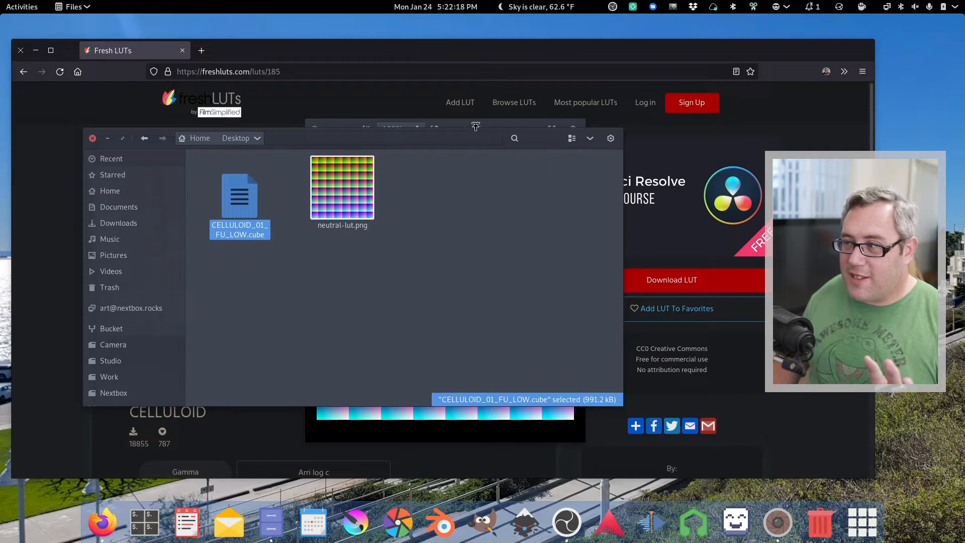
double_click(342, 187)
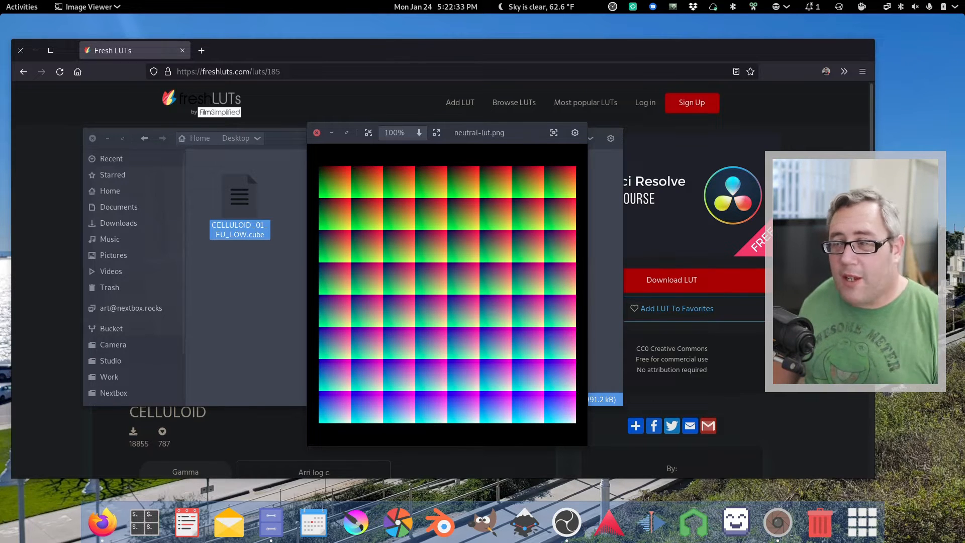
click(316, 132)
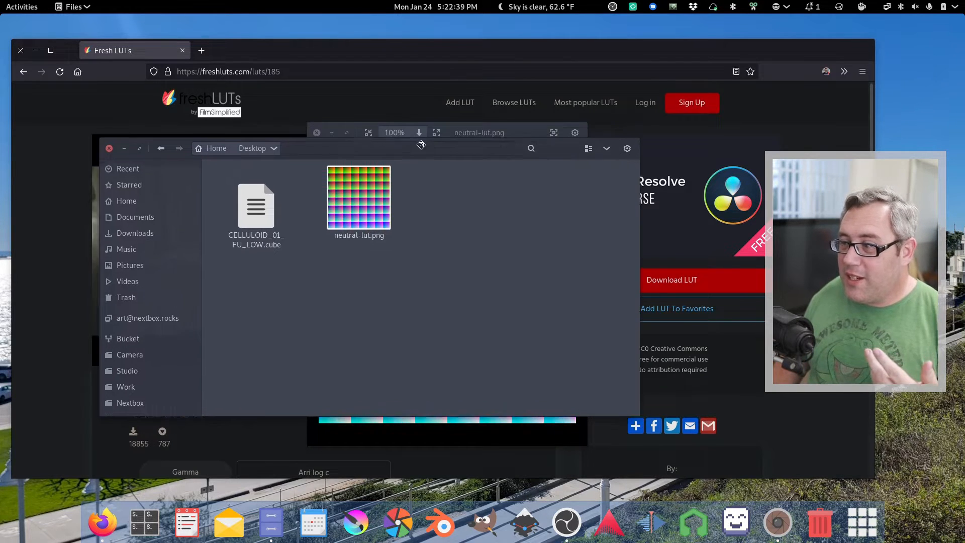
click(256, 206)
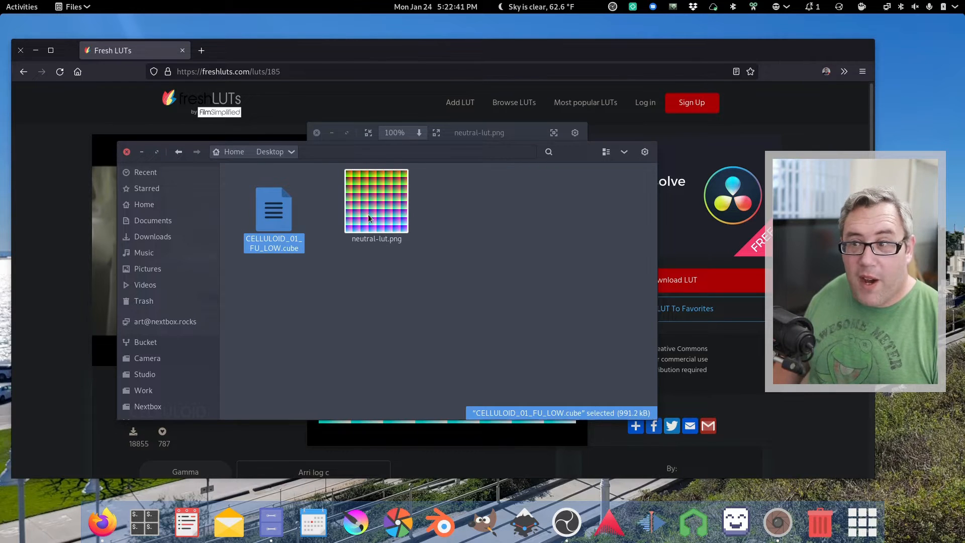
click(389, 358)
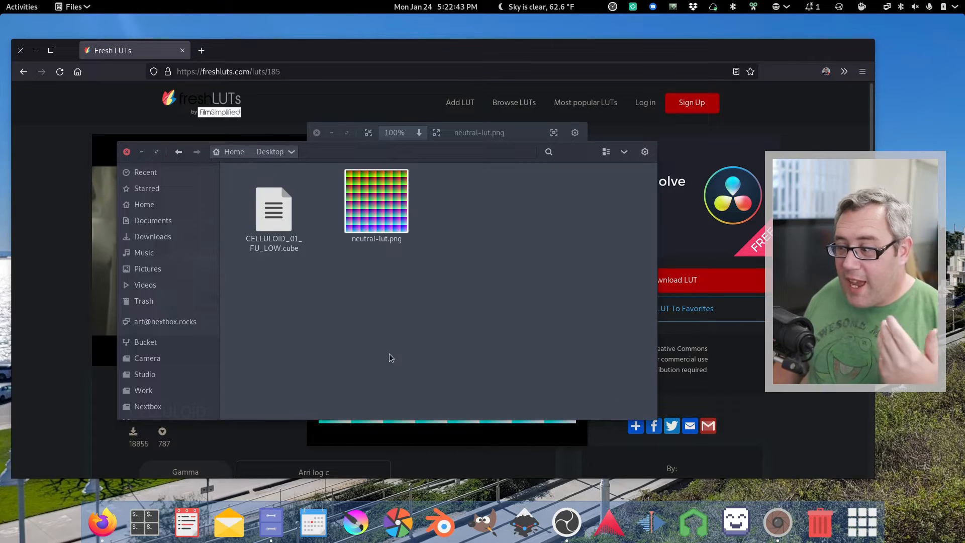
mouse_move(649, 523)
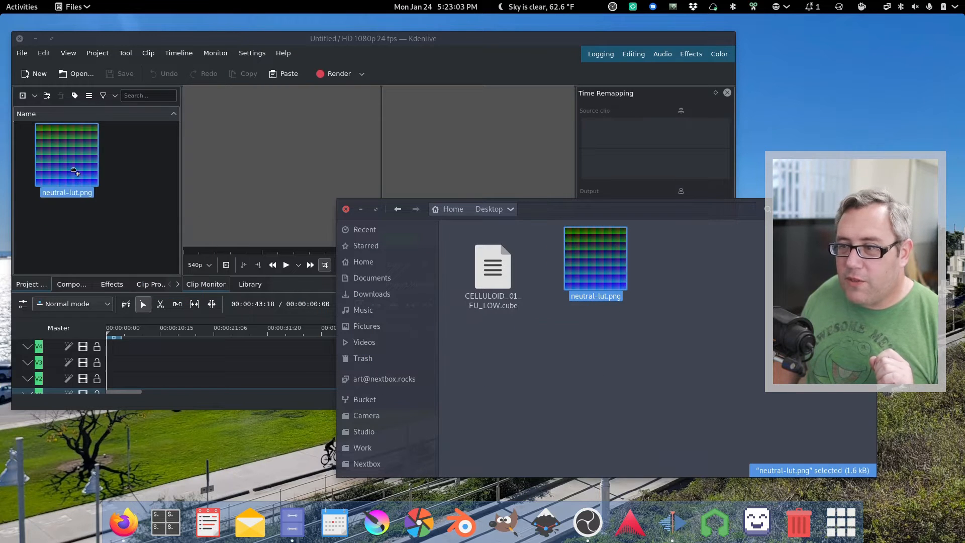
Load neutral-lut.png in the clip monitor and switch the project to its 512x512, 24 fps profile.
double_click(66, 154)
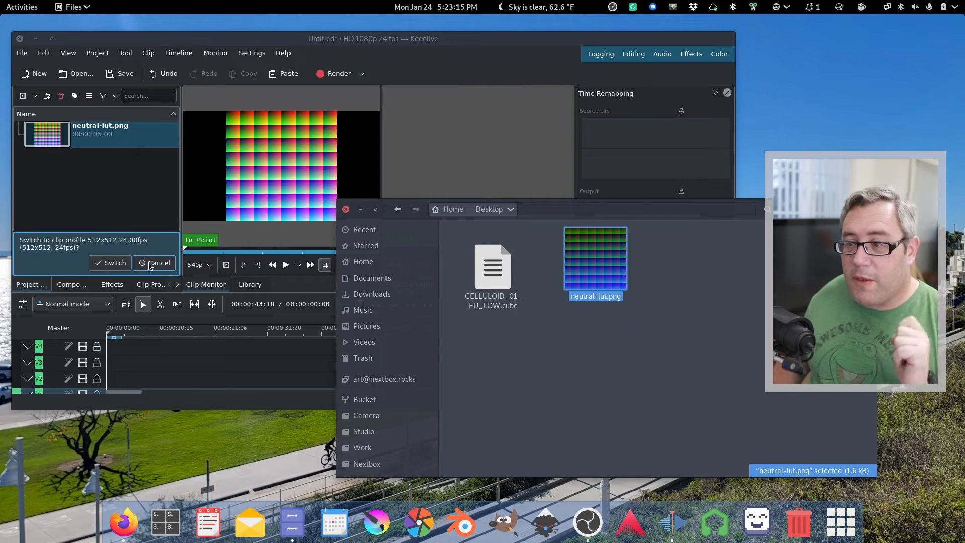
click(109, 263)
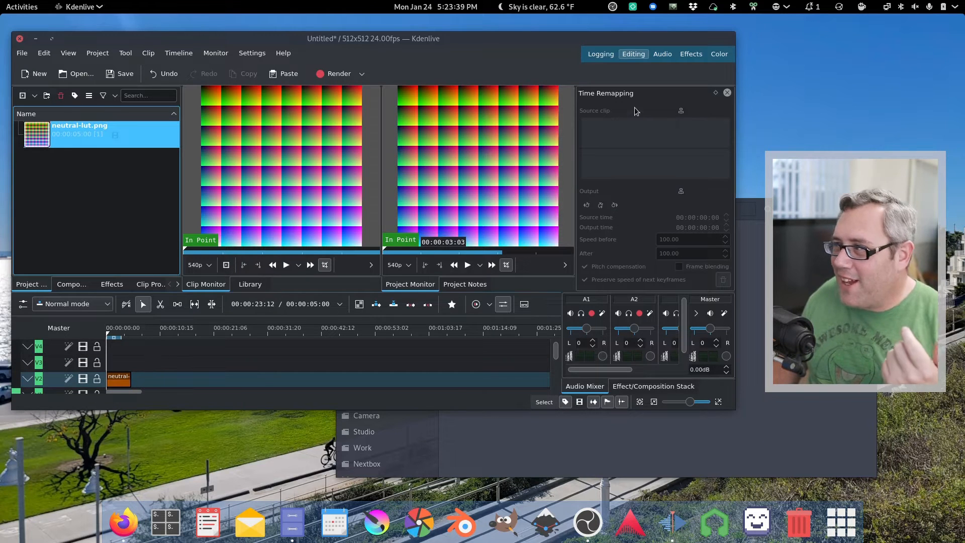
click(717, 54)
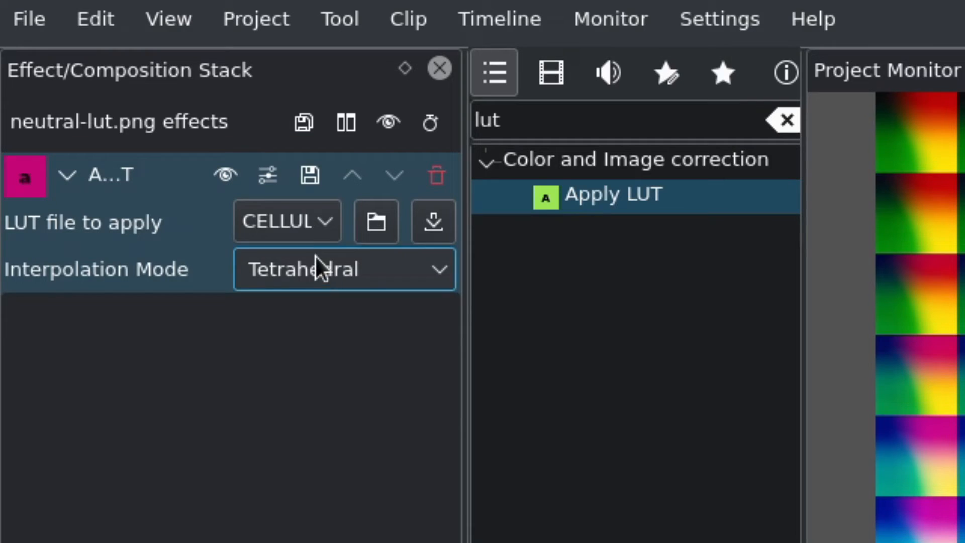
Set the CELLULOID LUT's interpolation mode to Tetrahedral and view the colour workspace.
click(286, 222)
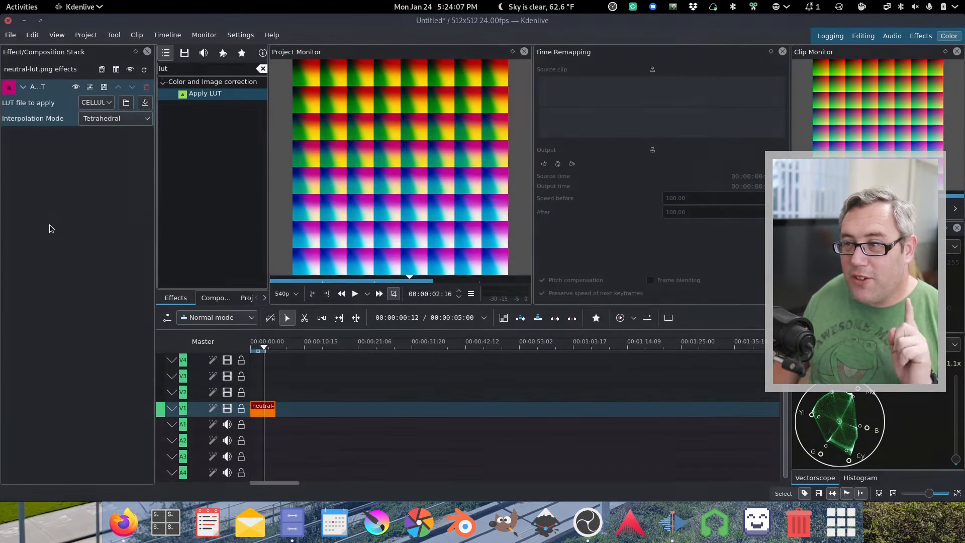
click(114, 118)
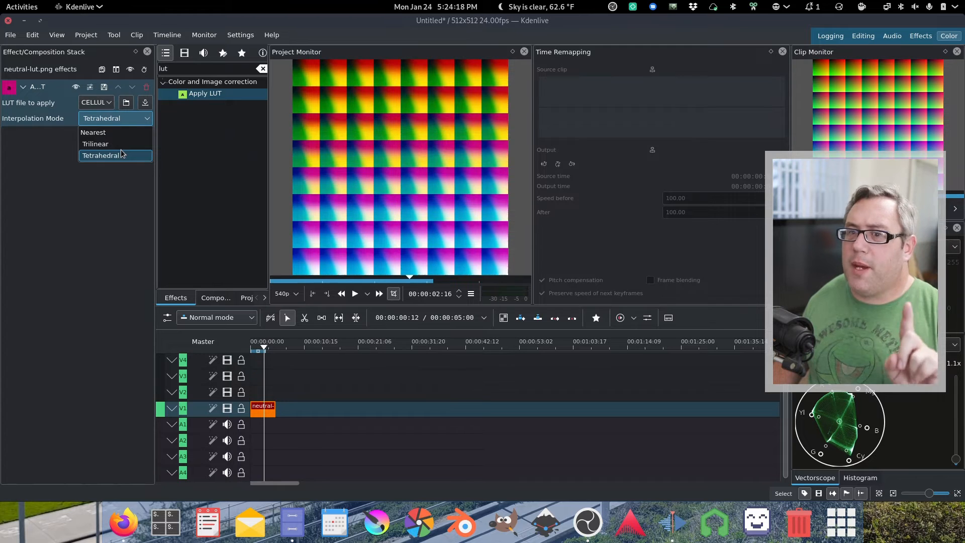
click(101, 156)
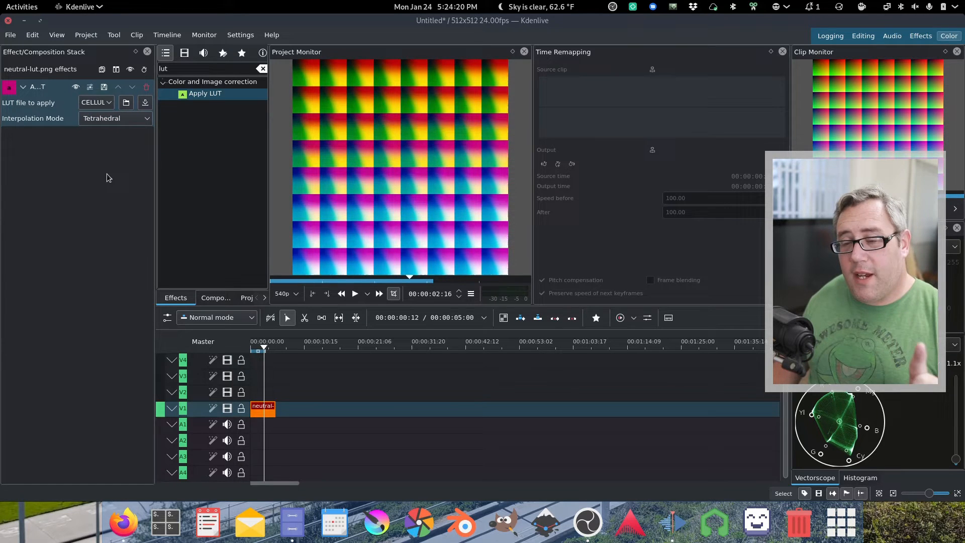
click(862, 35)
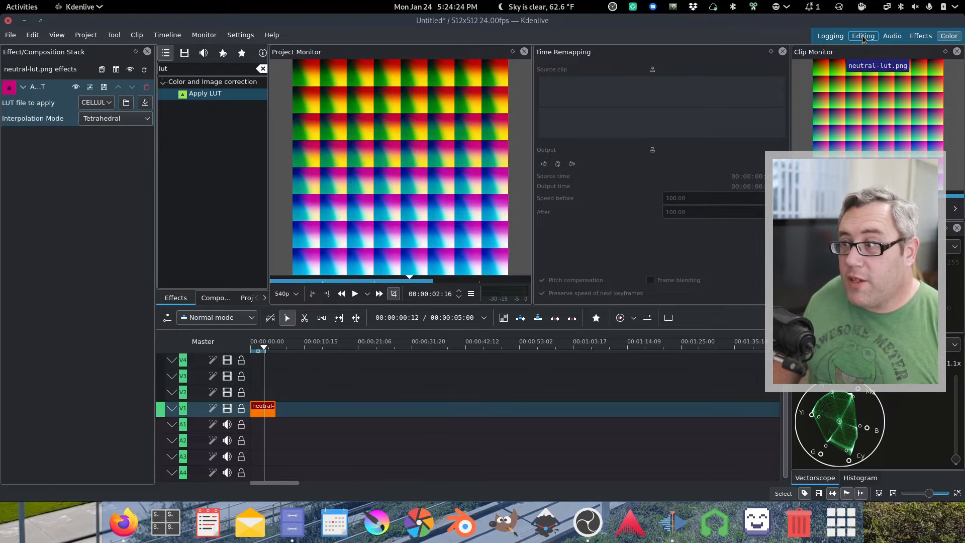
Extract the Project Monitor's graded frame to the Desktop as untitled-f000064.png.
right_click(652, 142)
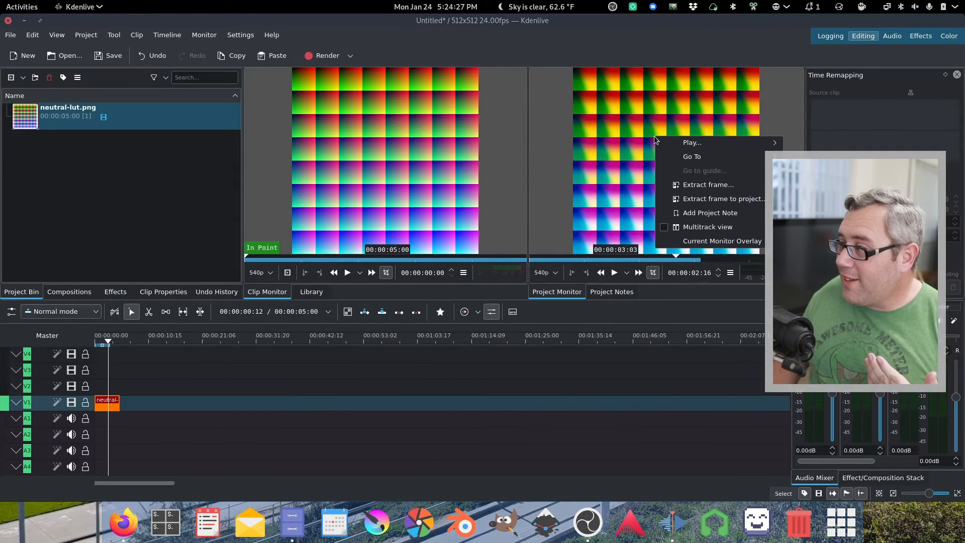
mouse_move(707, 185)
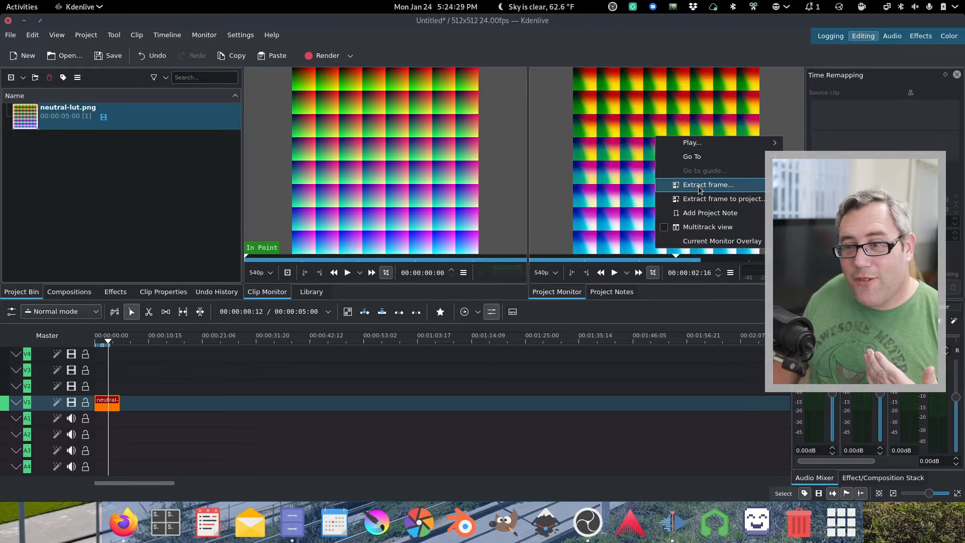
click(706, 185)
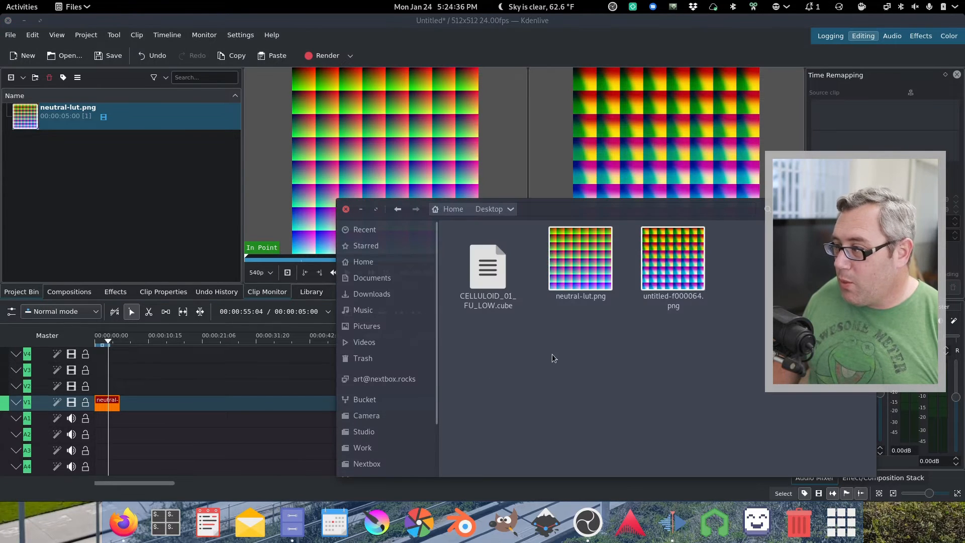
double_click(579, 258)
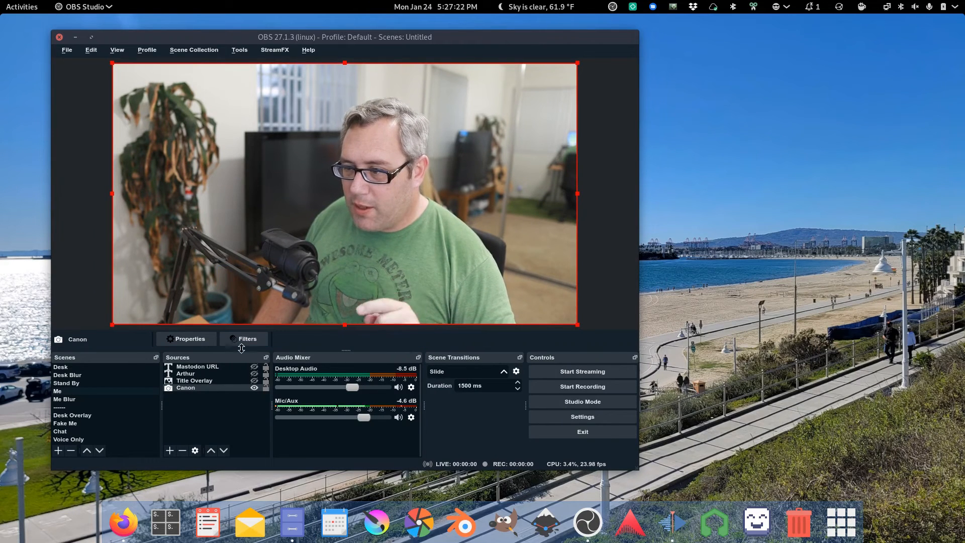
Add an Apply LUT filter to the Canon camera using untitled-f000064.png.
click(246, 338)
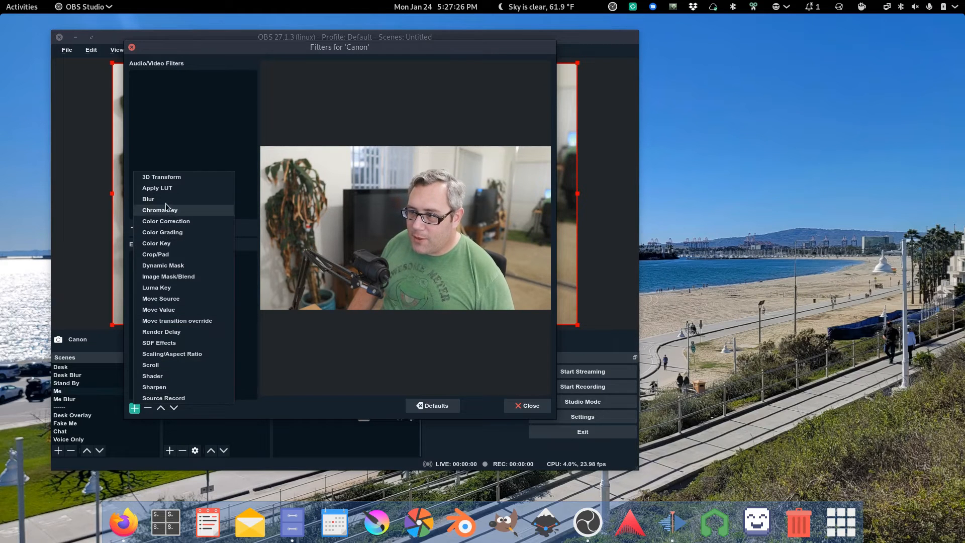
click(156, 188)
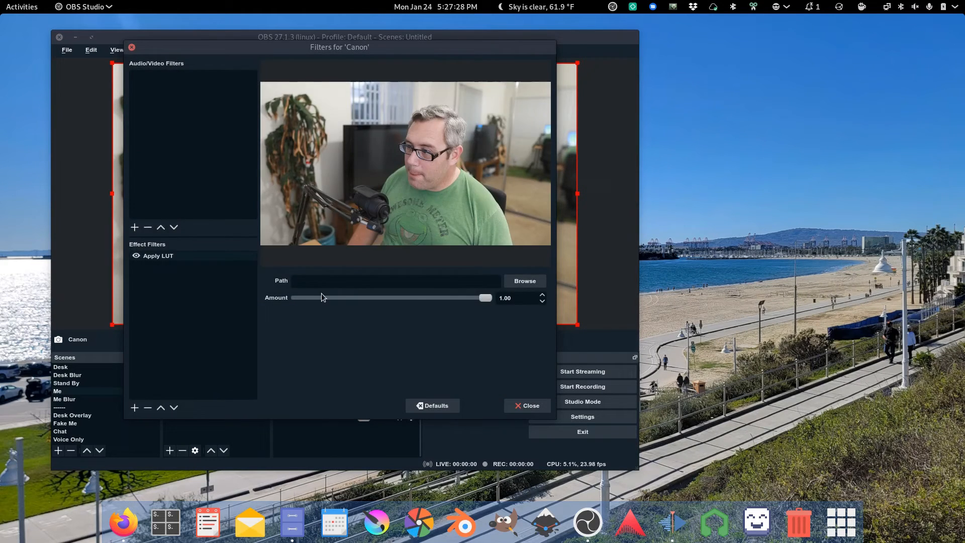
click(523, 280)
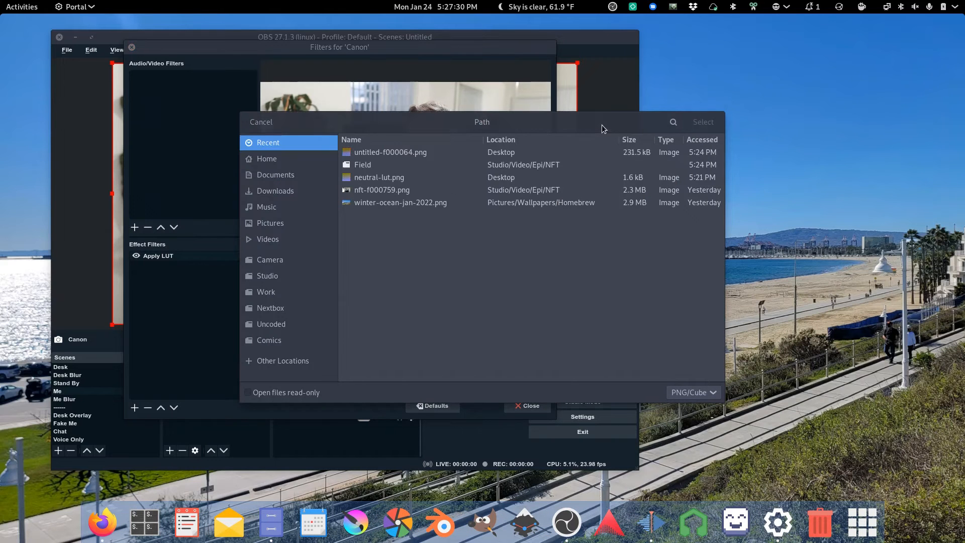
click(390, 152)
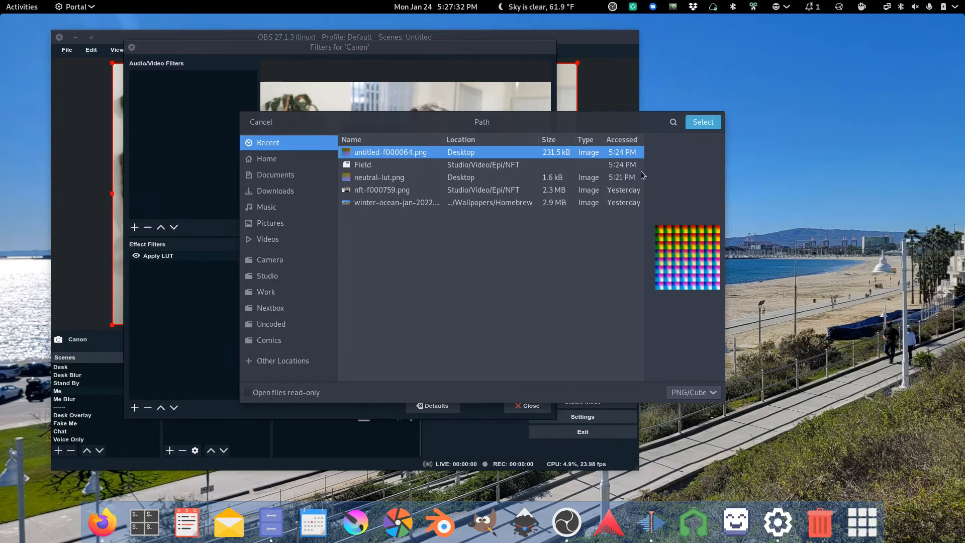
click(702, 121)
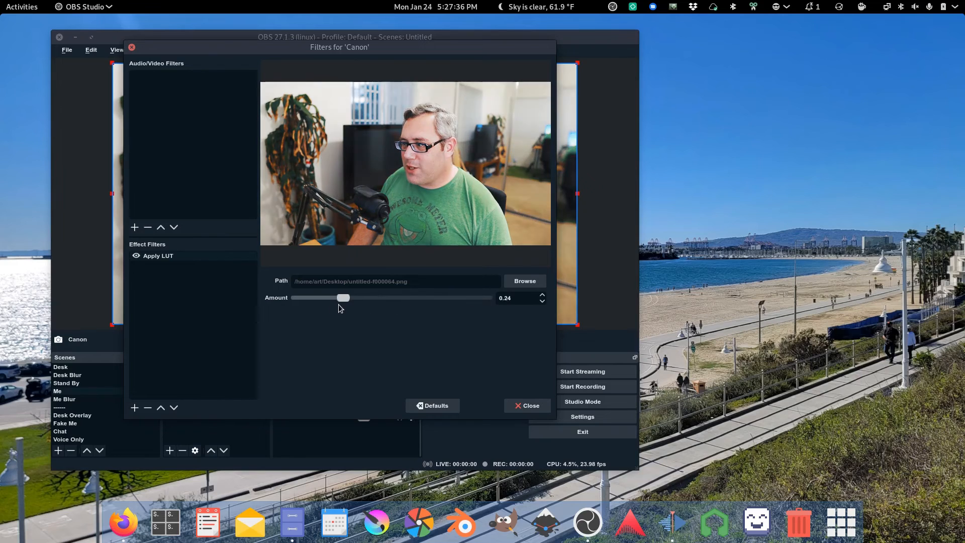
Sweep the Apply LUT amount between near zero and 0.53, settling at 0.40.
drag(342, 298, 398, 298)
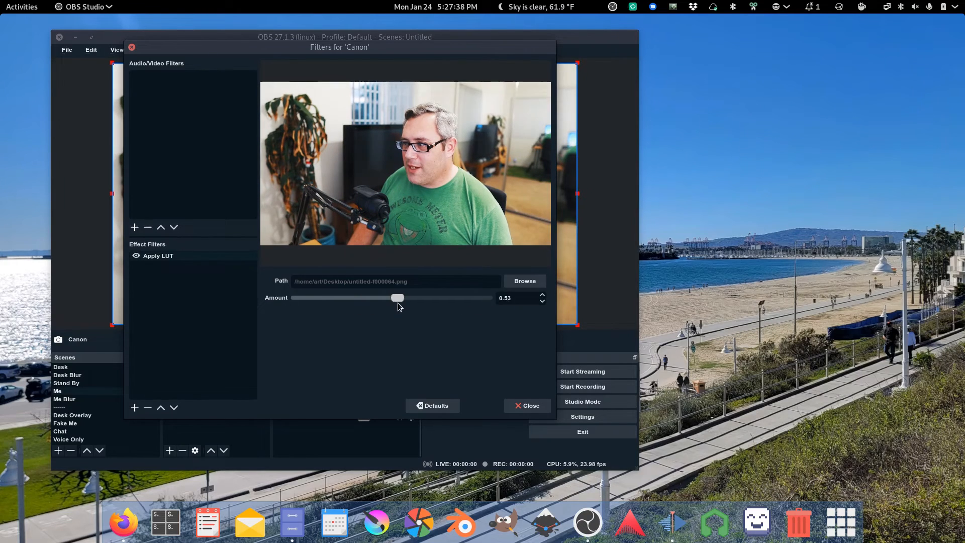
drag(397, 298, 383, 298)
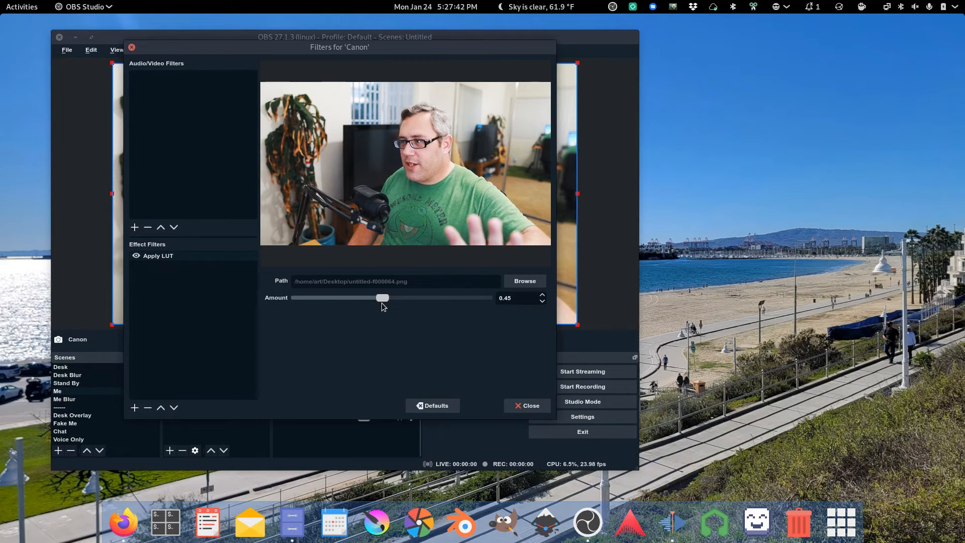
drag(381, 298, 299, 297)
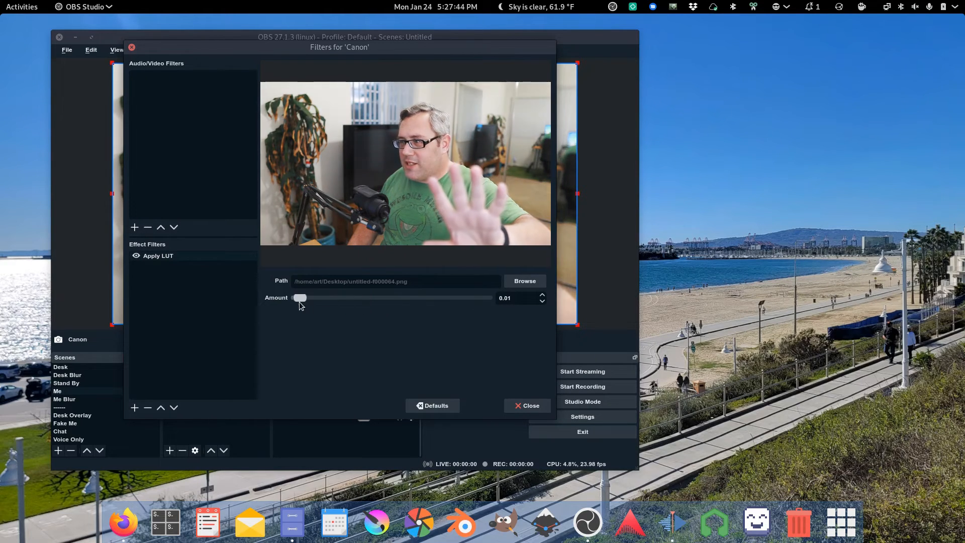
drag(300, 298, 371, 298)
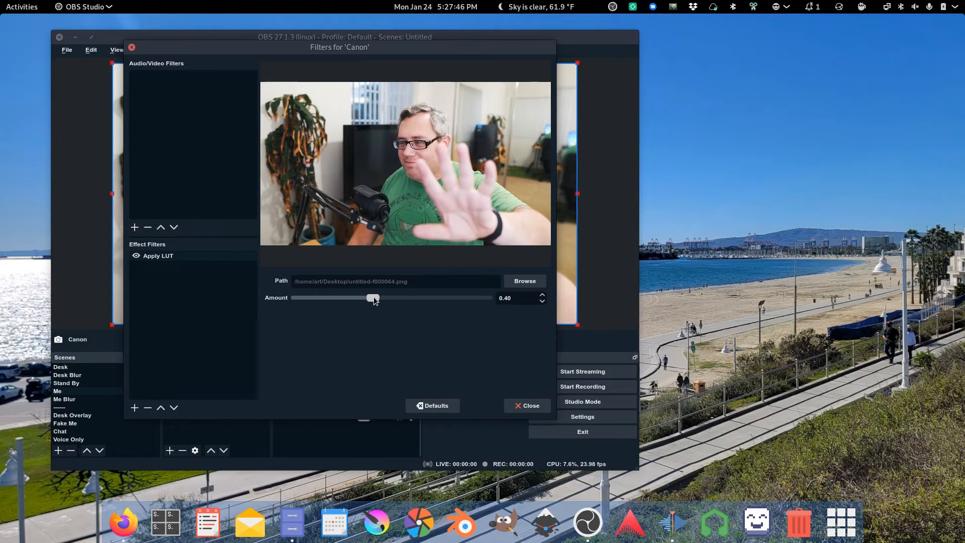